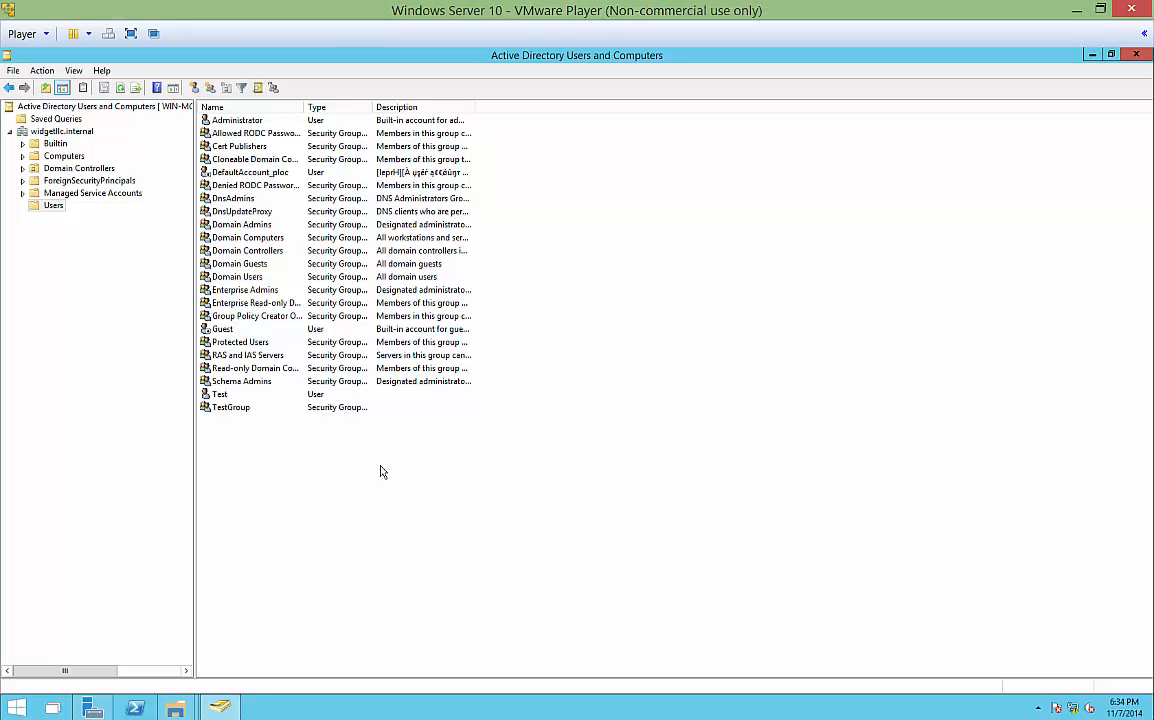
pyautogui.moveTo(396, 446)
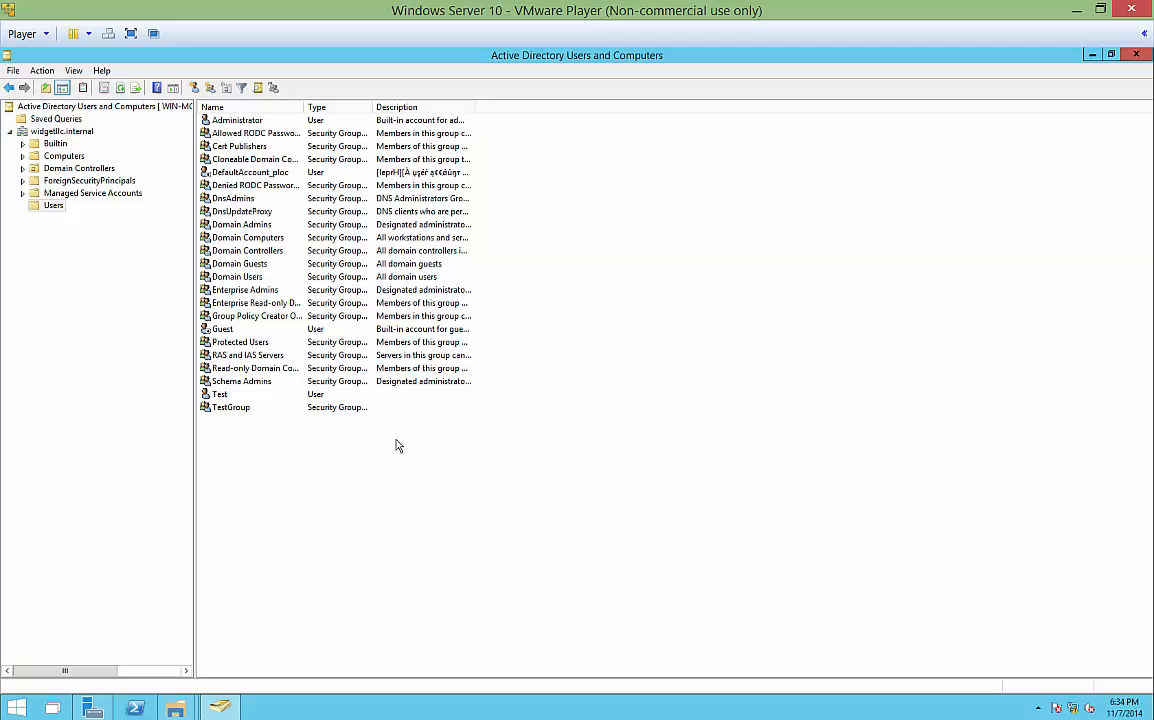
pyautogui.moveTo(332, 414)
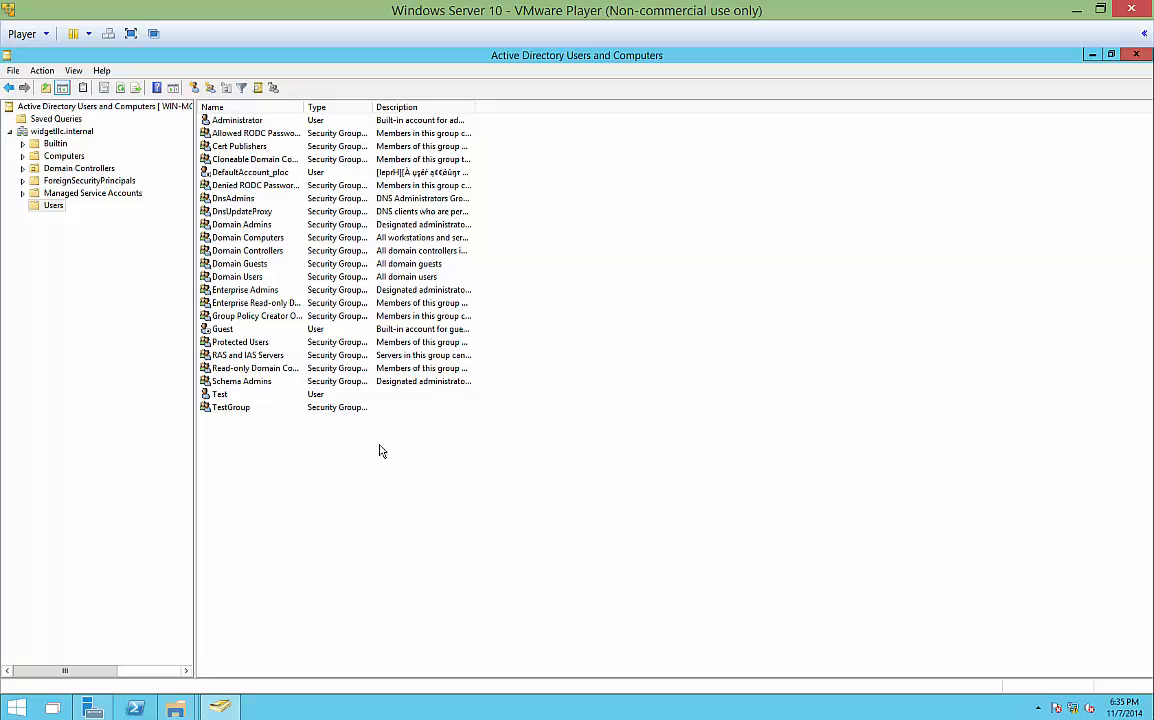
pyautogui.moveTo(370, 458)
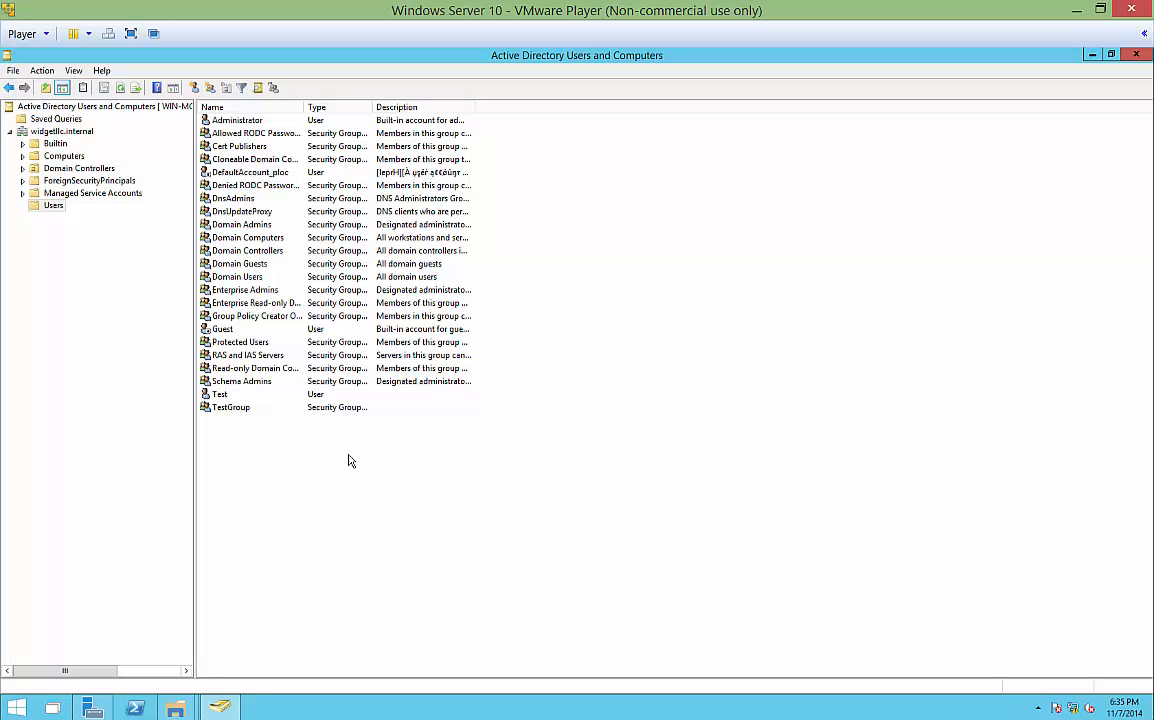
pyautogui.moveTo(342, 456)
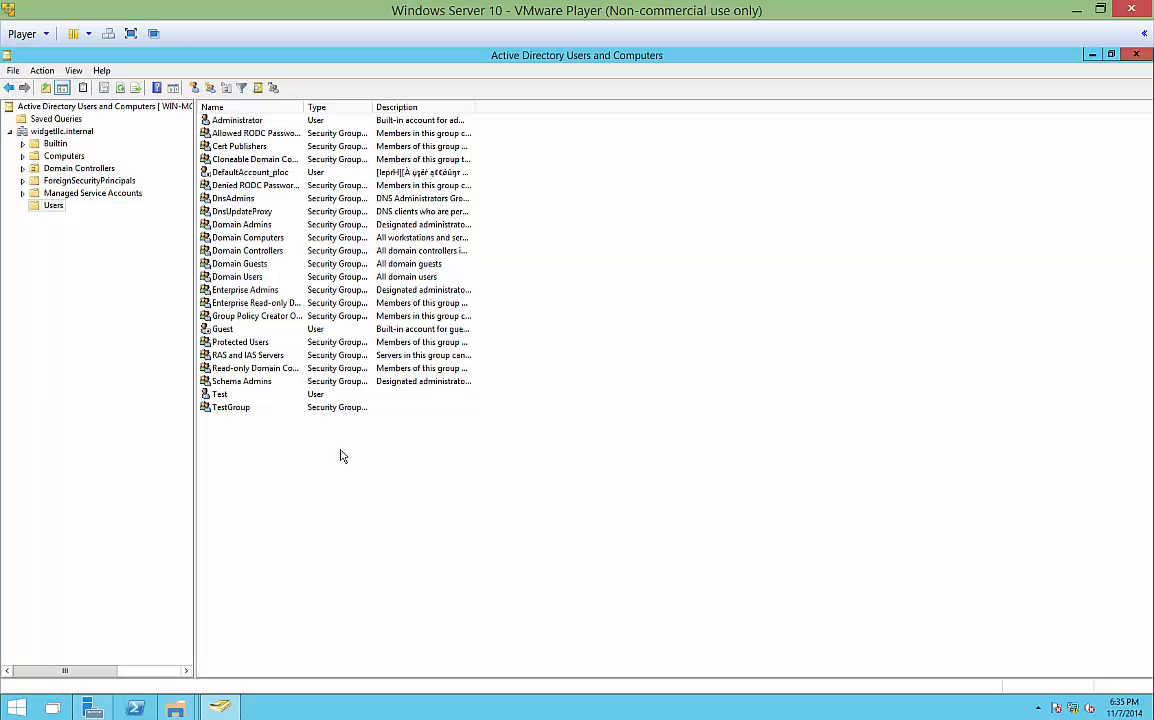
pyautogui.moveTo(264, 452)
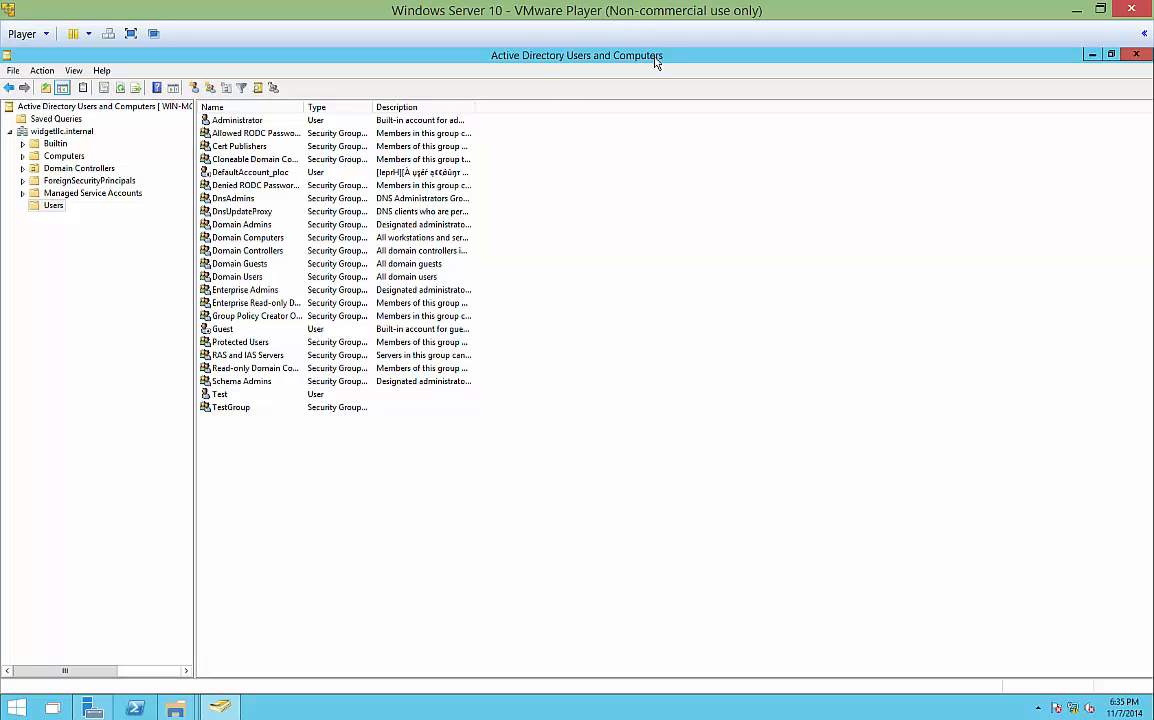
pyautogui.moveTo(640, 176)
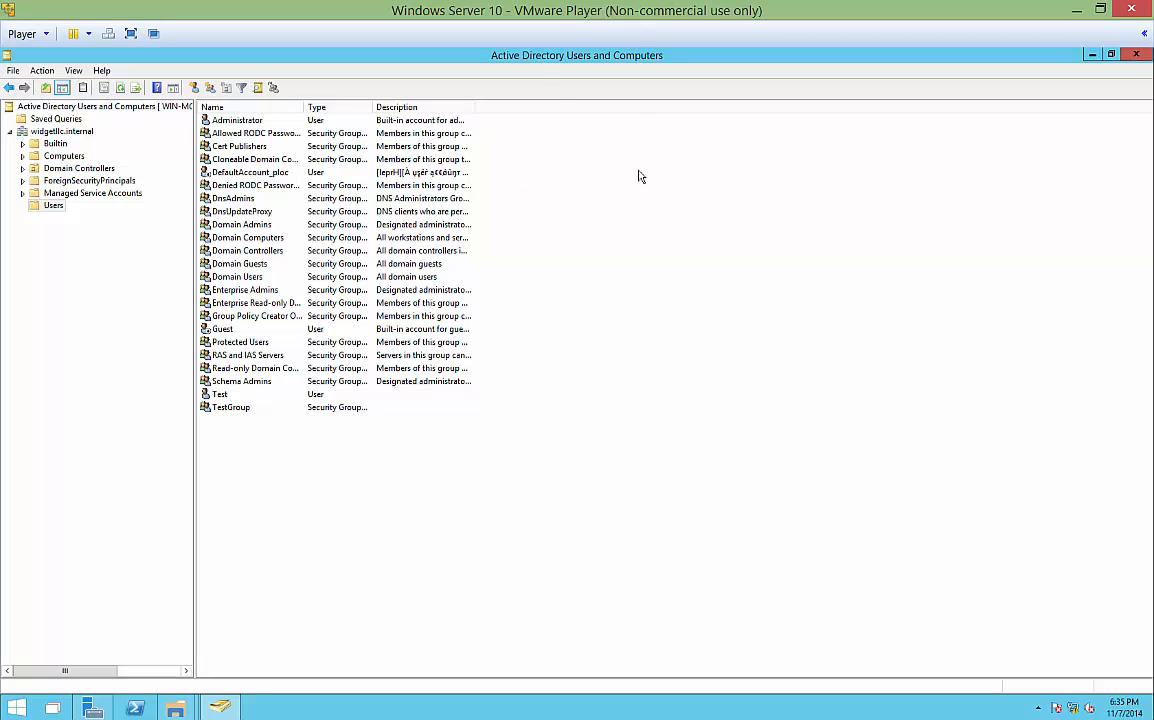
pyautogui.moveTo(340, 250)
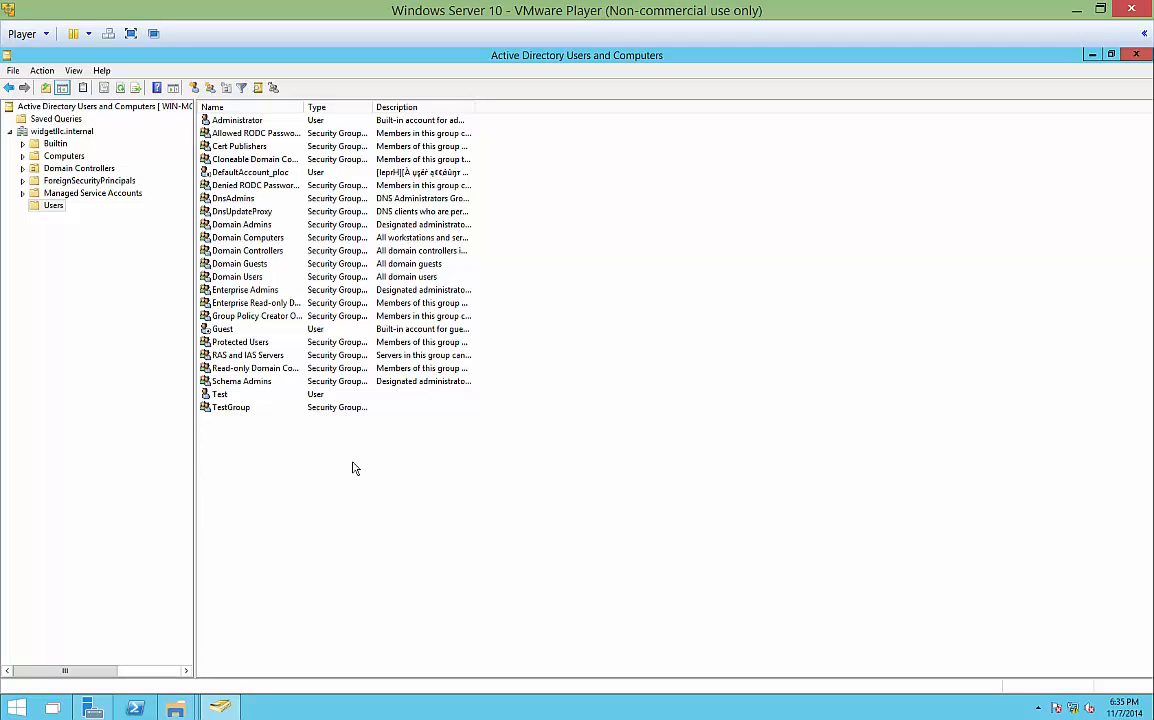
# Begin a new group in the Users container via New > Group.
pyautogui.rightClick(356, 468)
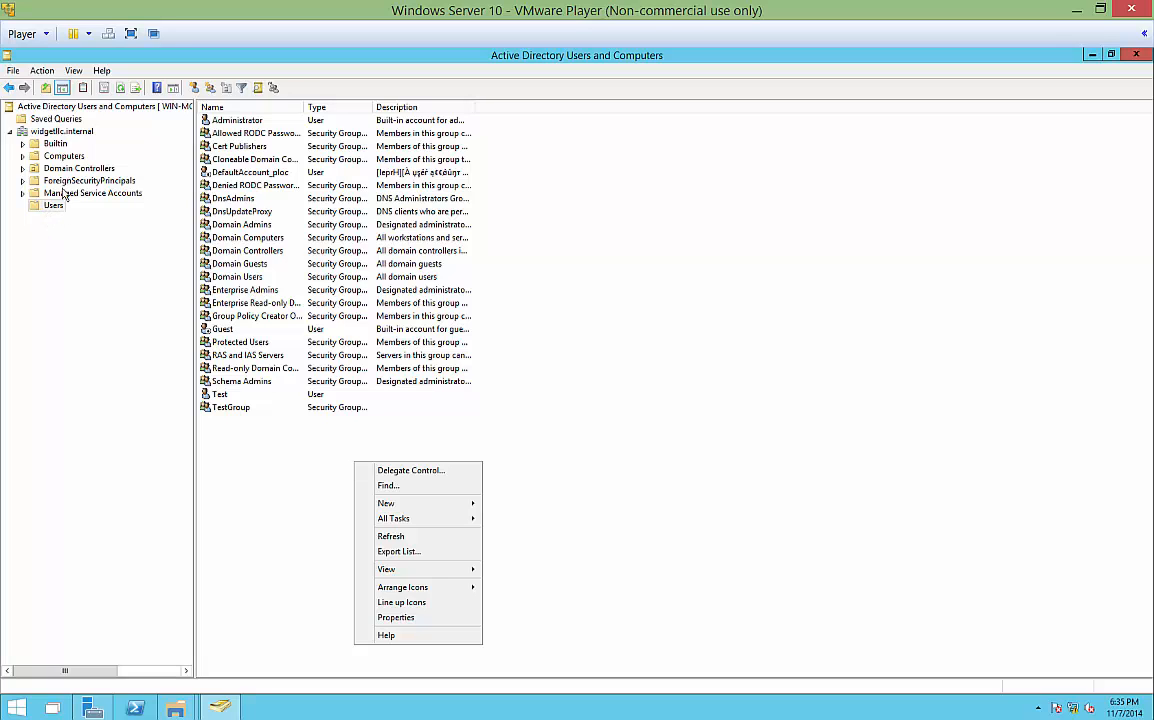
pyautogui.moveTo(400, 552)
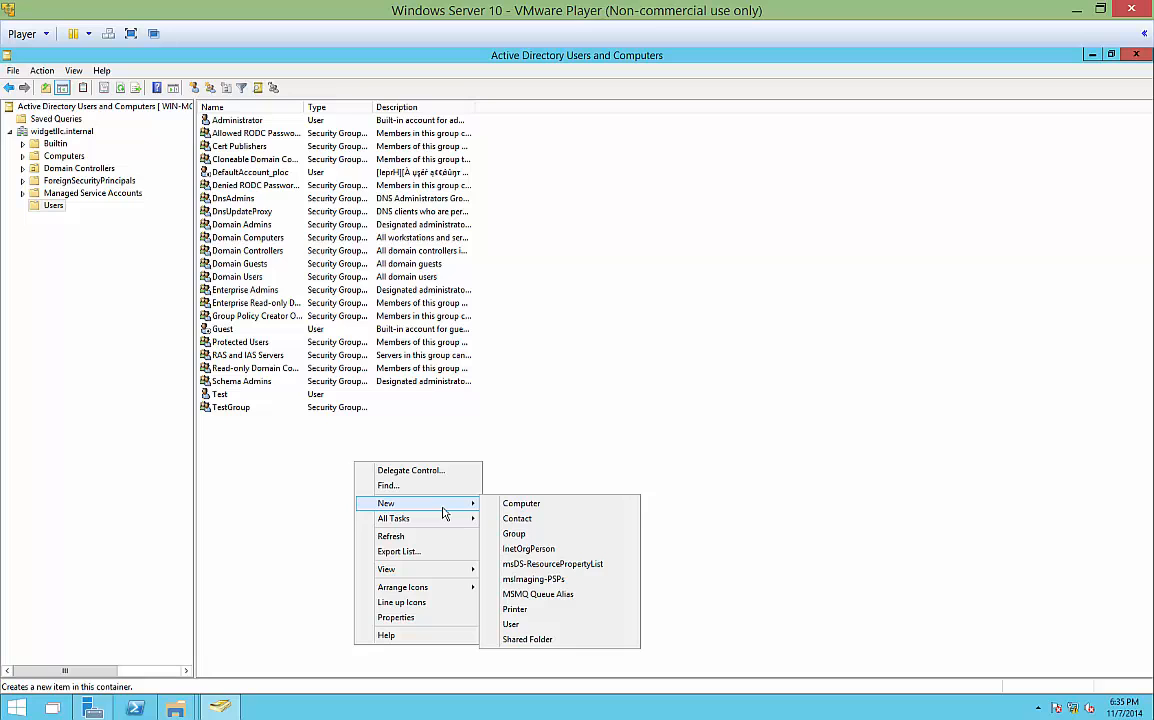
pyautogui.click(512, 532)
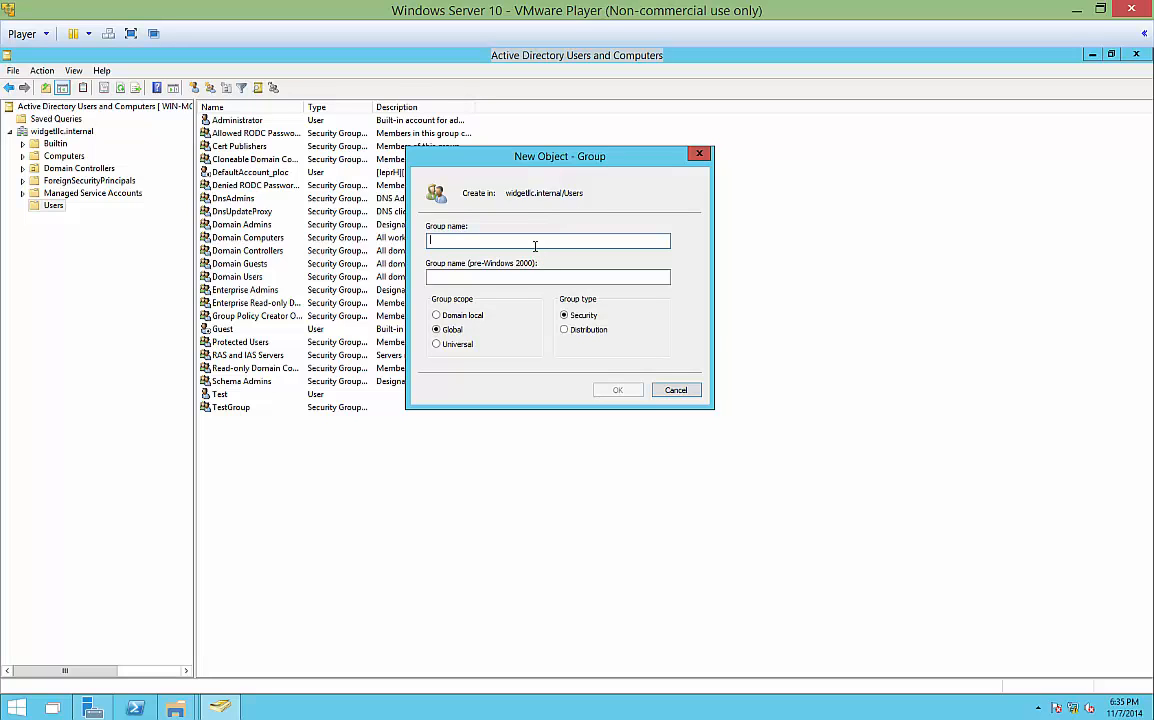
# Name the group Test2, choose Distribution type and Global scope, and create it.
pyautogui.write('Test2')
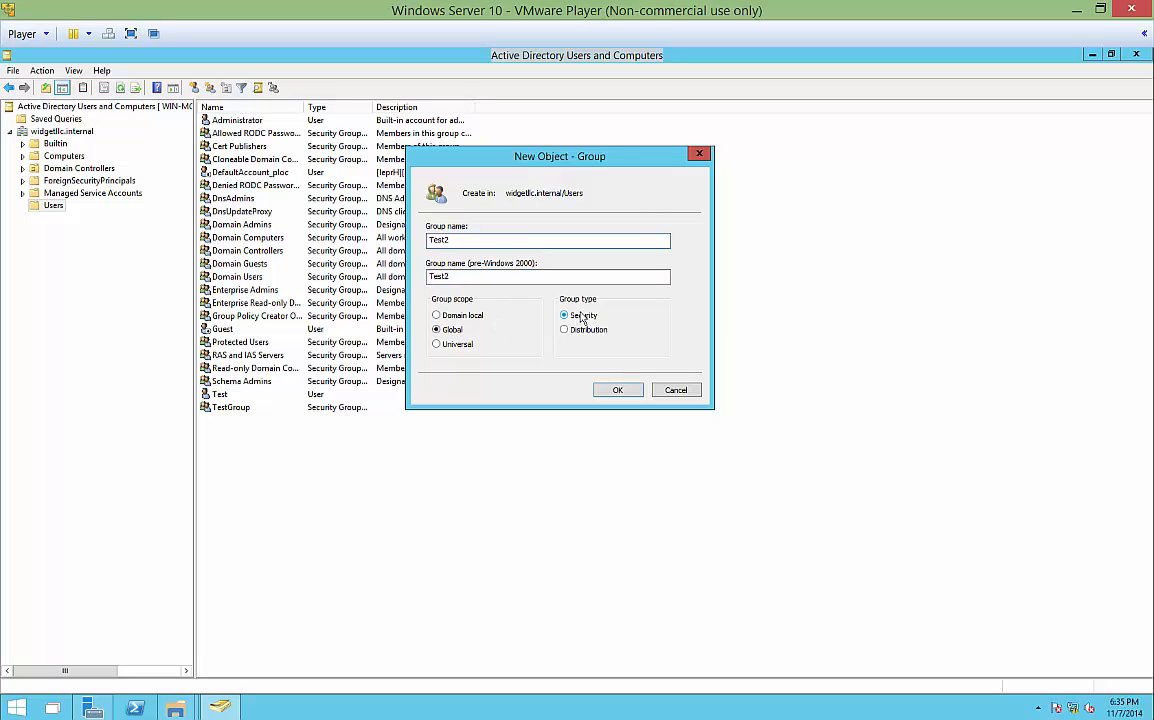
pyautogui.click(564, 330)
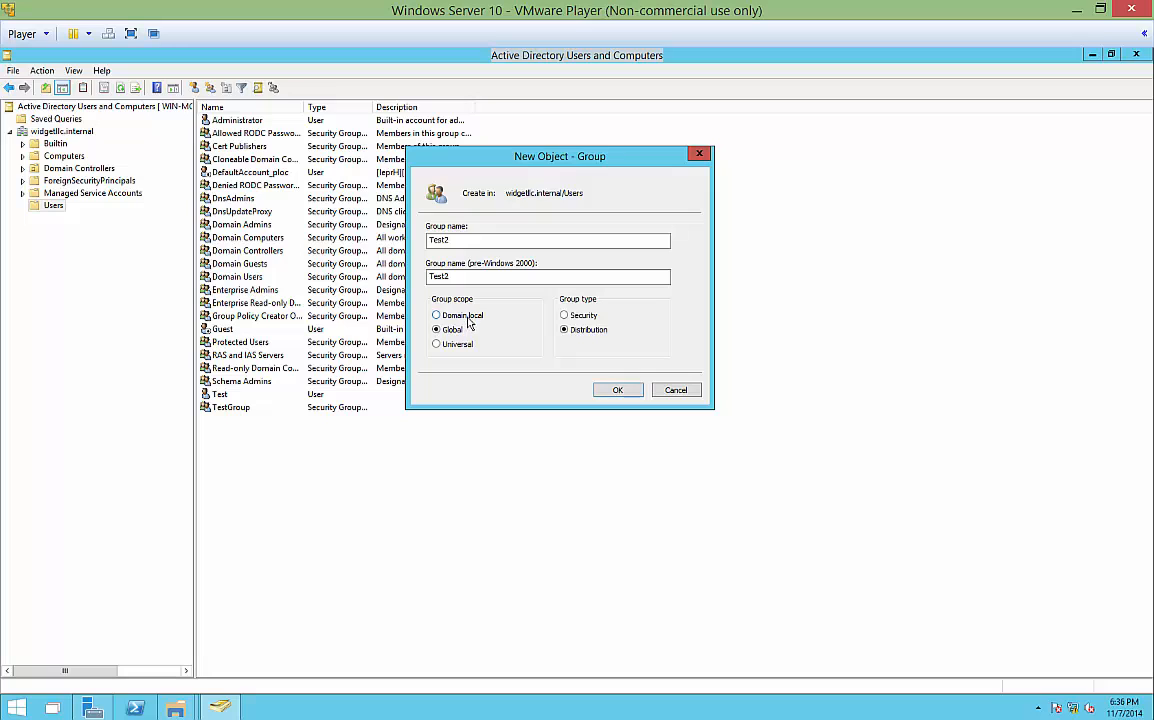
pyautogui.click(436, 316)
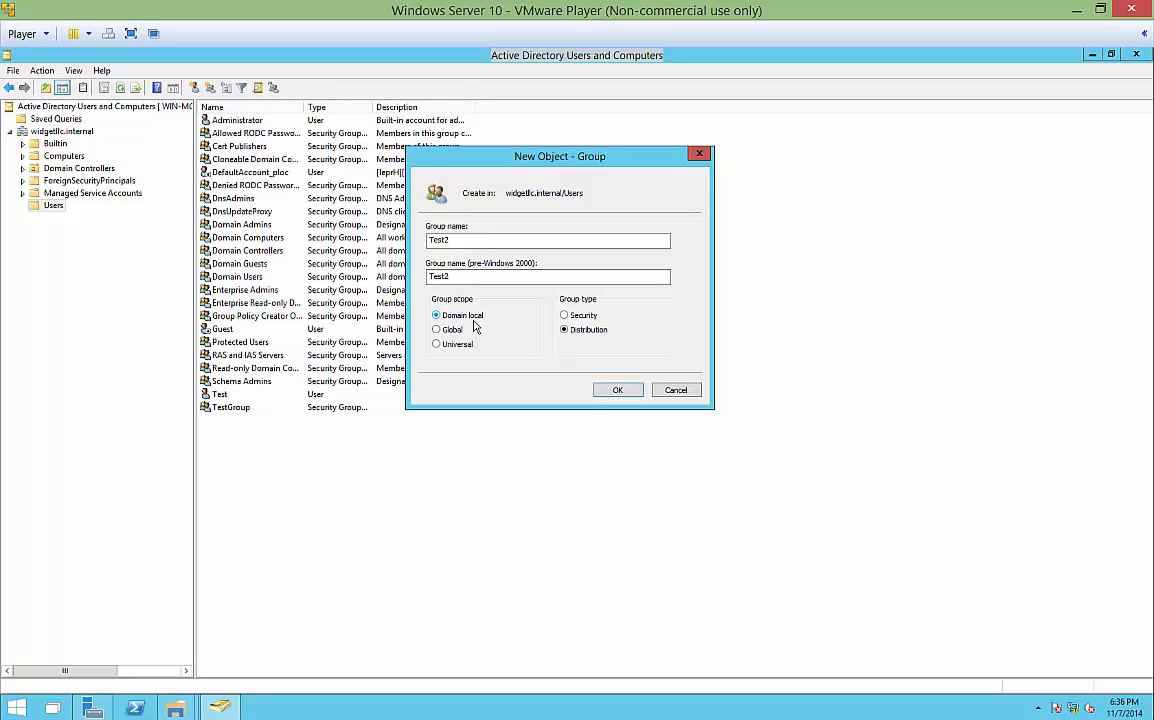
pyautogui.click(436, 330)
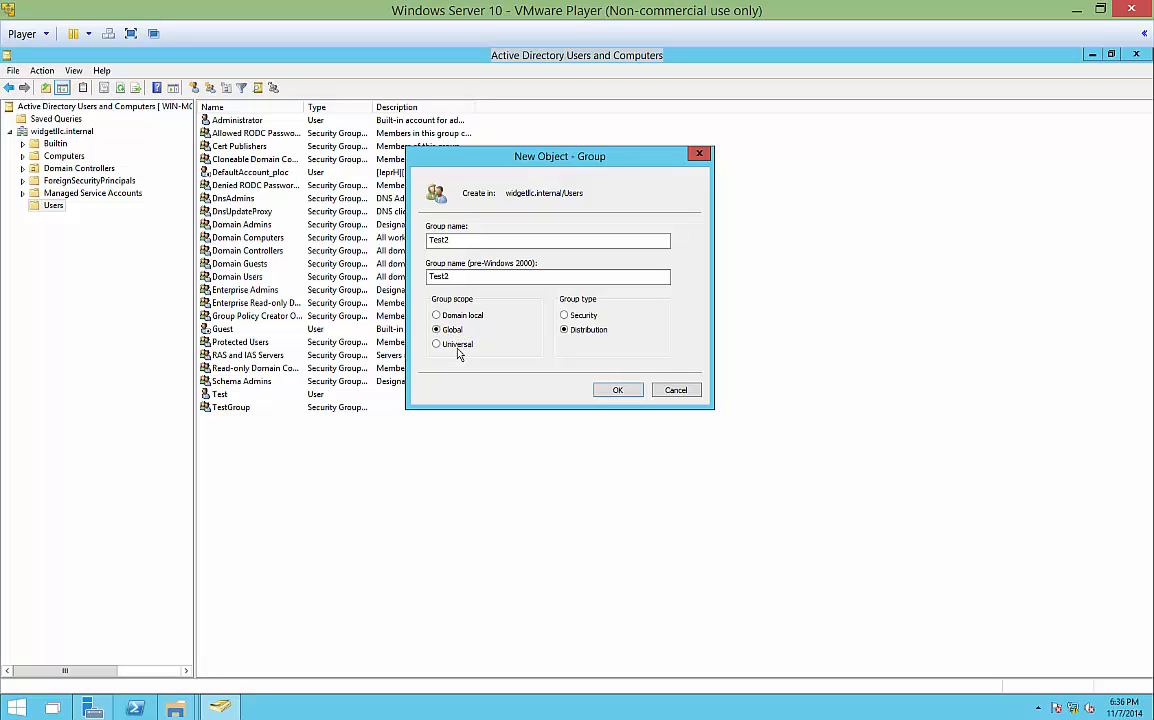
pyautogui.click(436, 344)
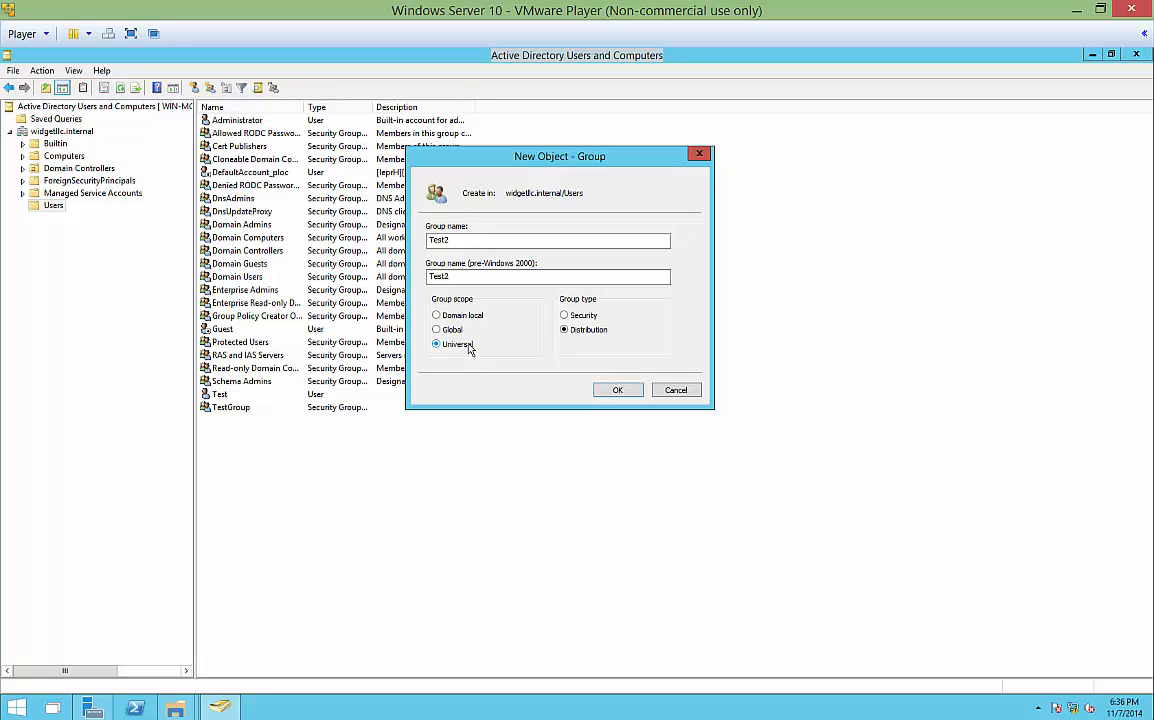
pyautogui.click(436, 328)
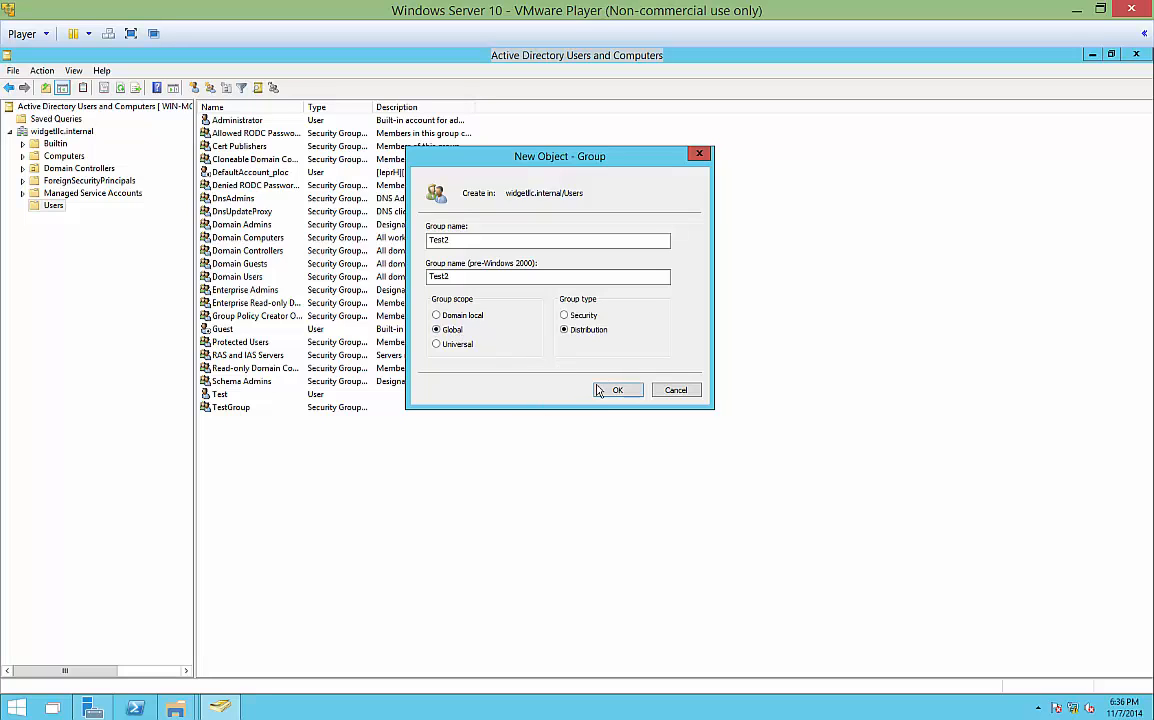
pyautogui.click(618, 390)
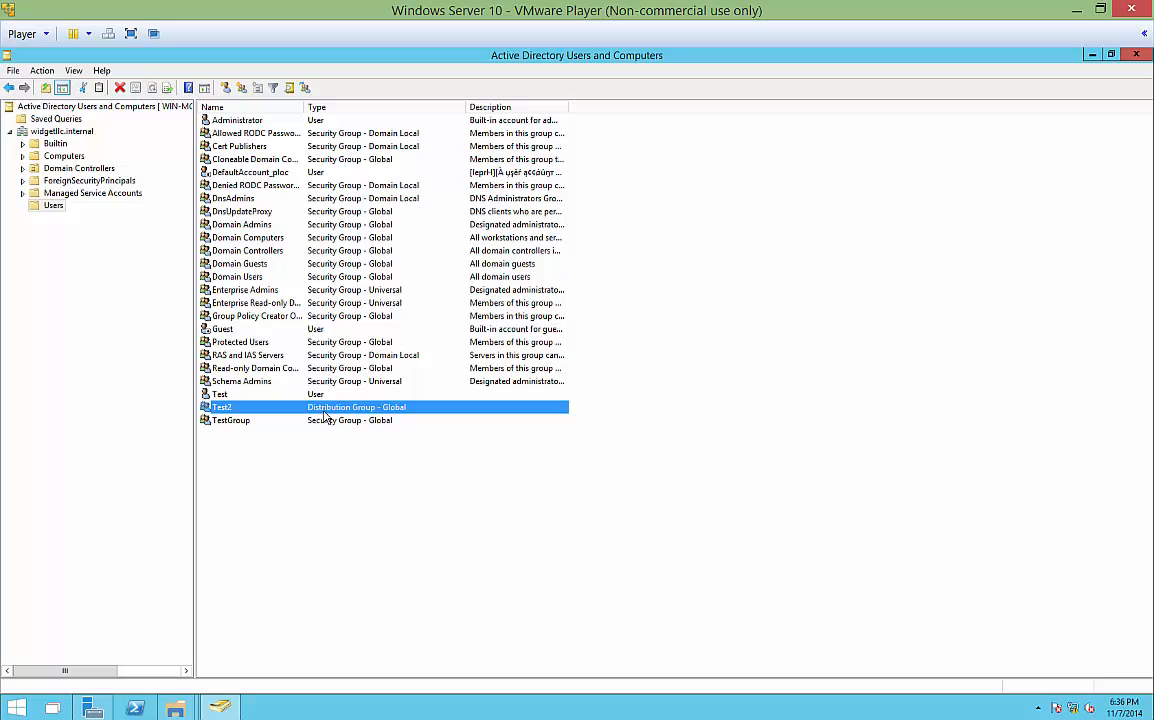
pyautogui.moveTo(326, 430)
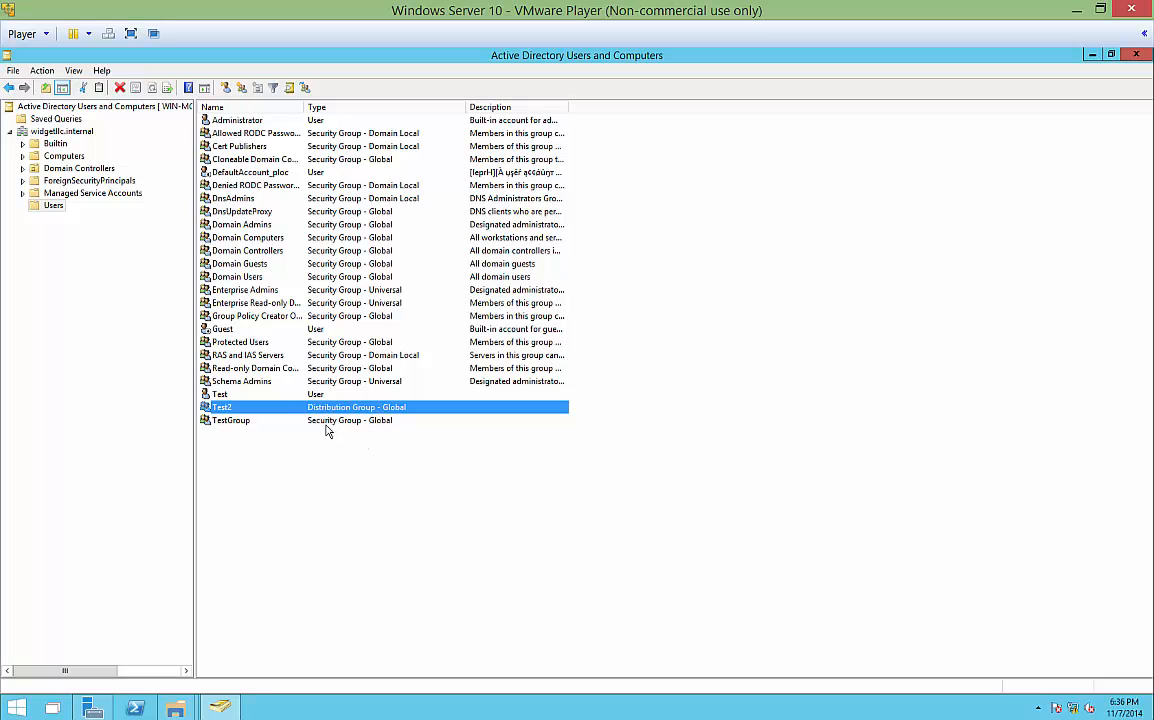
pyautogui.moveTo(356, 414)
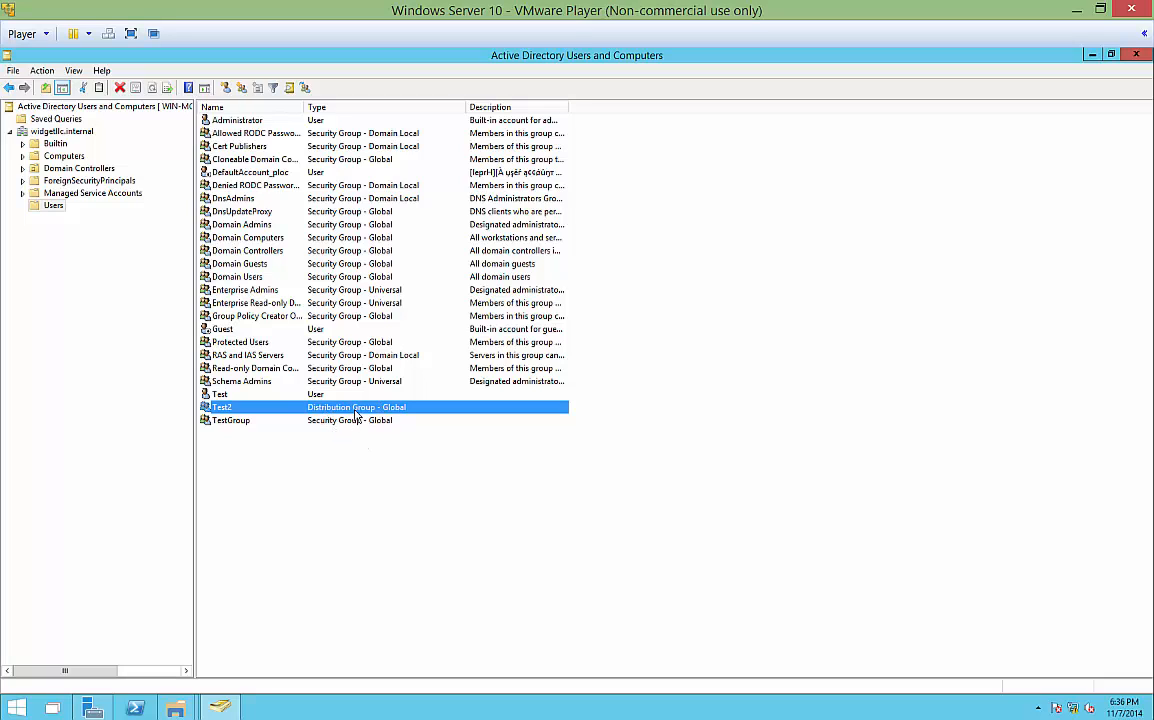
# View Test2's empty Members list and begin adding a member.
pyautogui.doubleClick(220, 408)
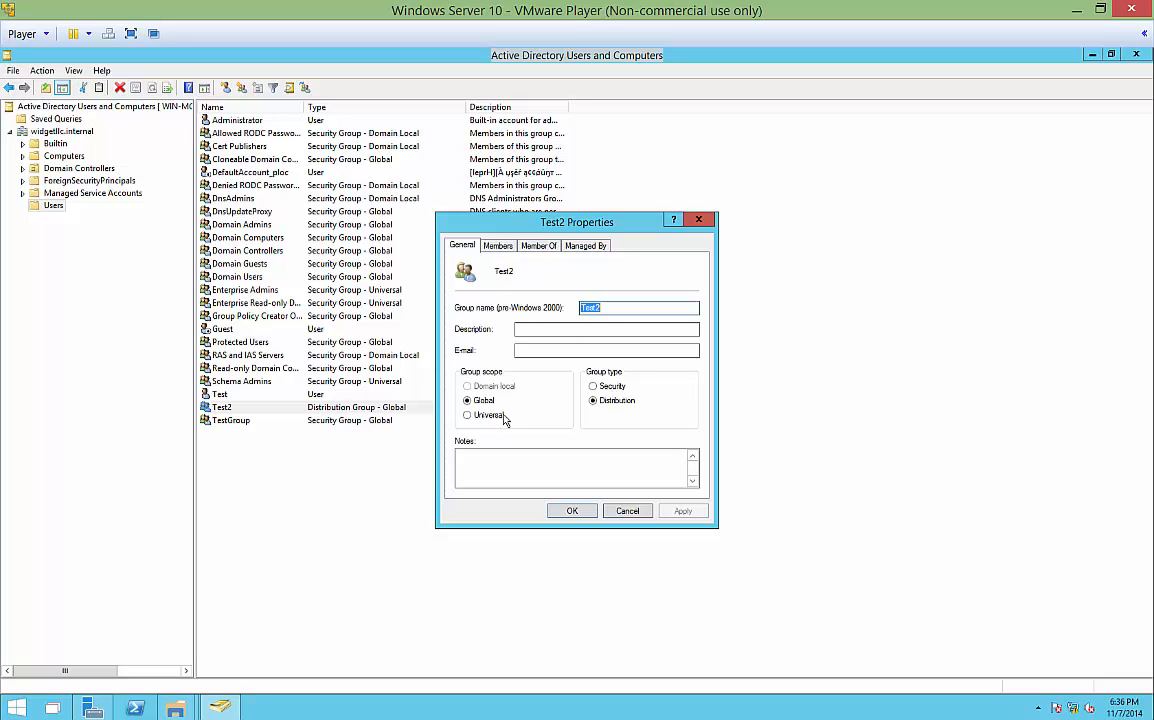
pyautogui.moveTo(492, 258)
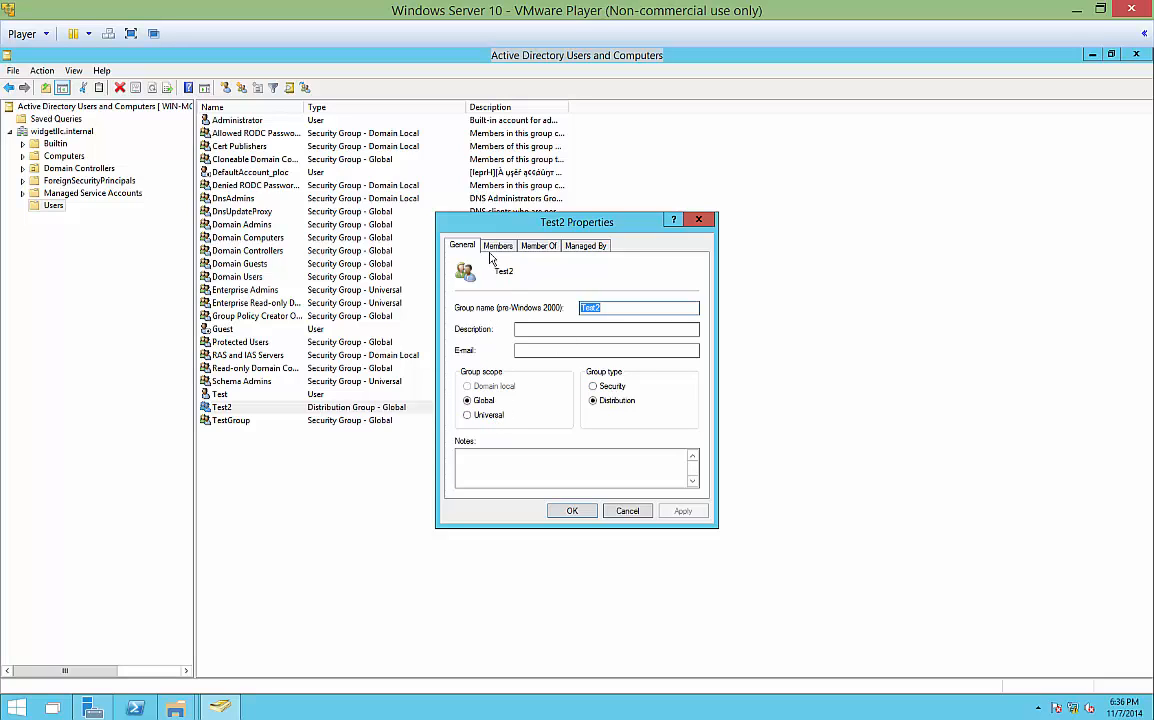
pyautogui.moveTo(502, 244)
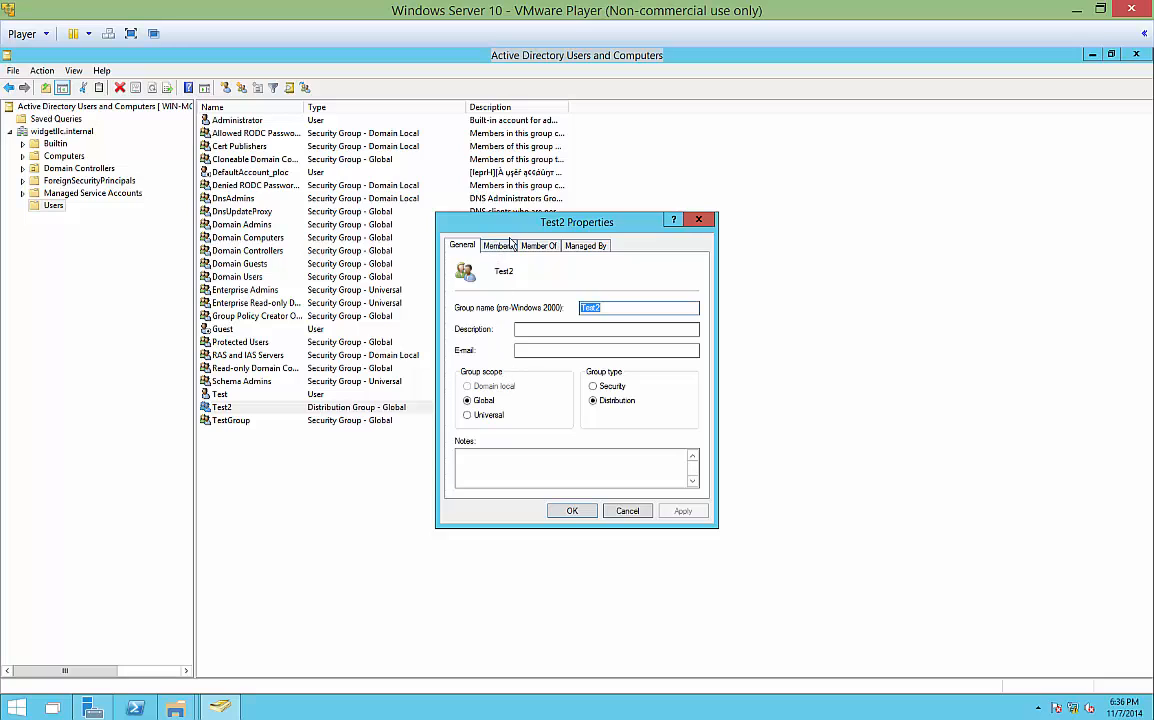
pyautogui.moveTo(500, 248)
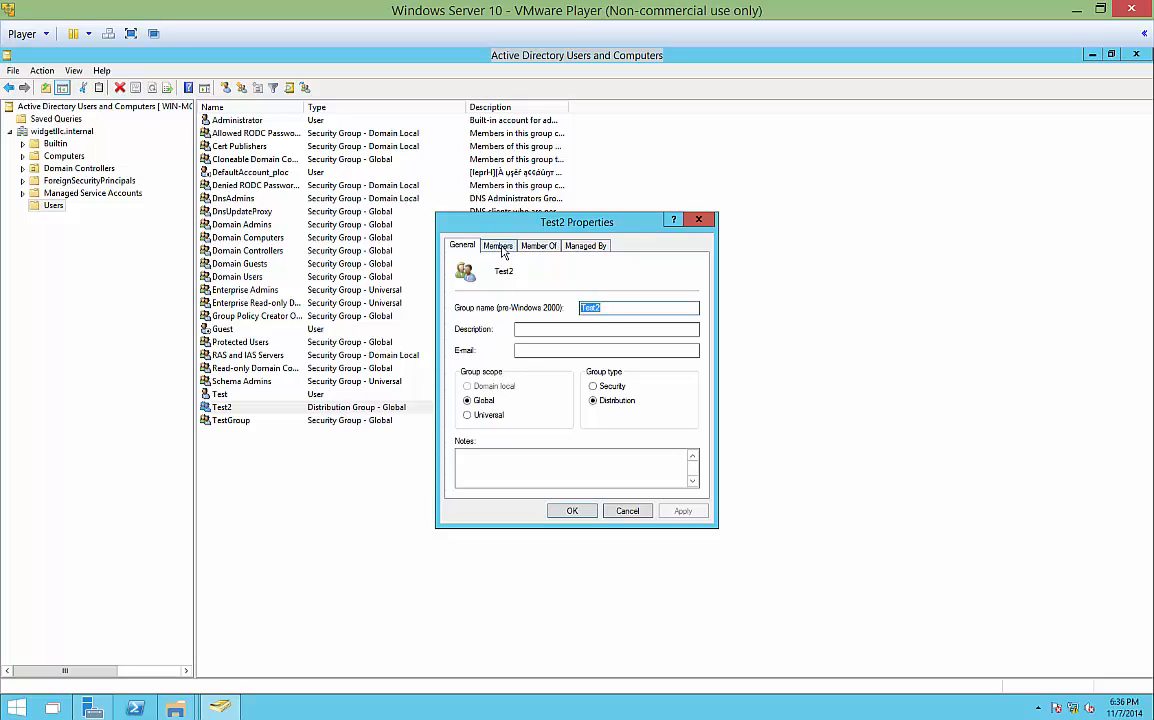
pyautogui.click(496, 246)
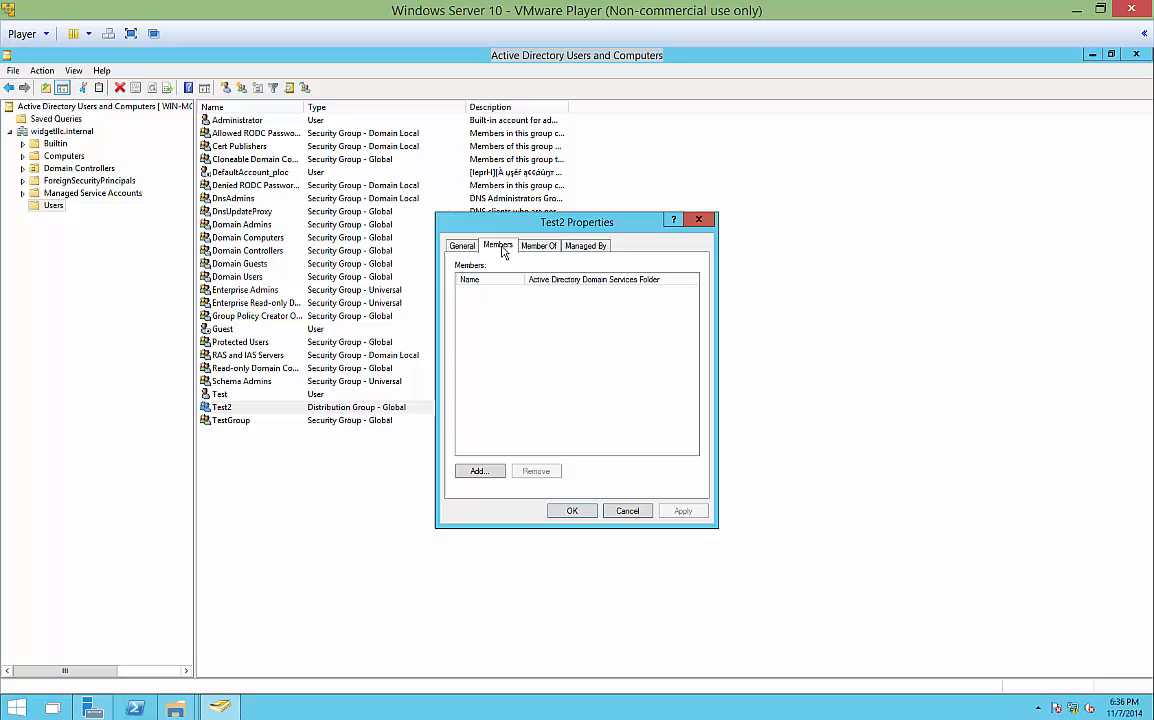
pyautogui.click(480, 470)
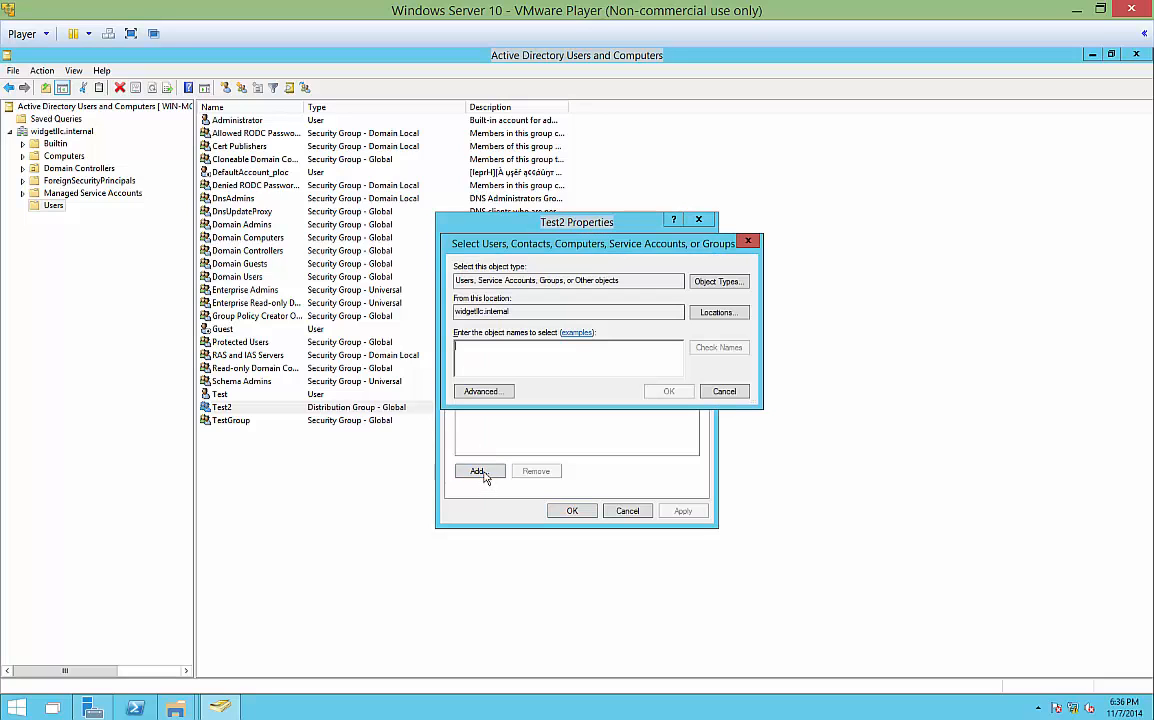
# Resolve the name 'test' to user Test, add it to Test2 and save.
pyautogui.write('test')
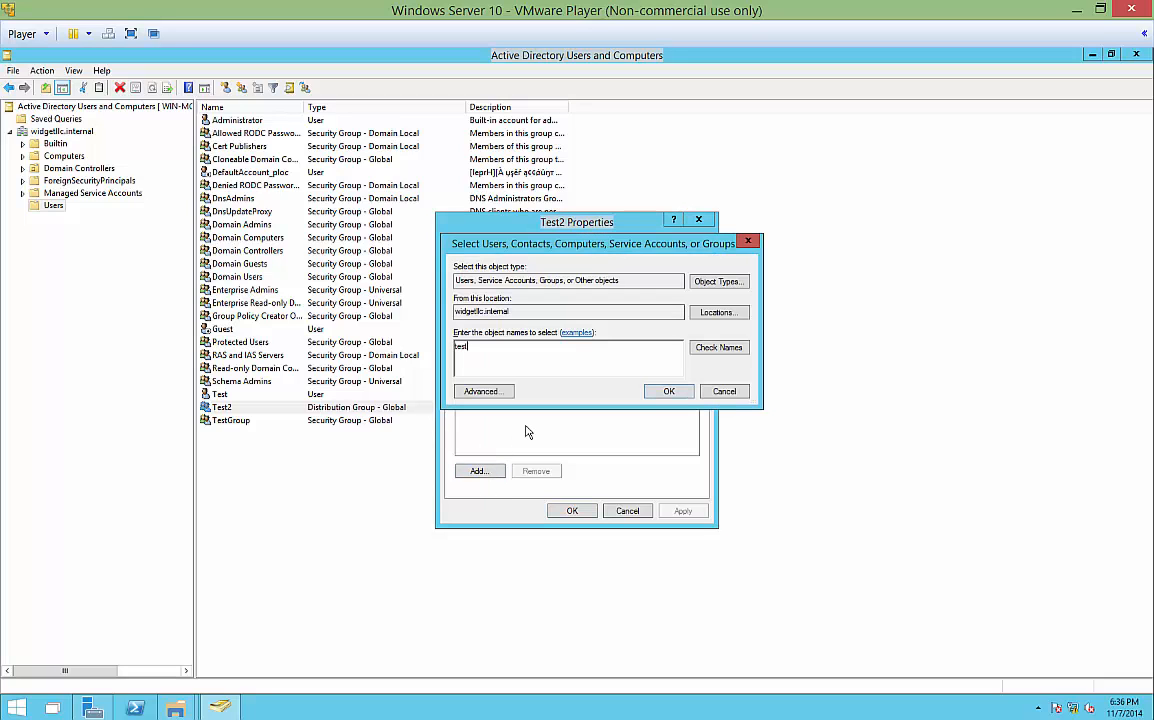
pyautogui.click(720, 348)
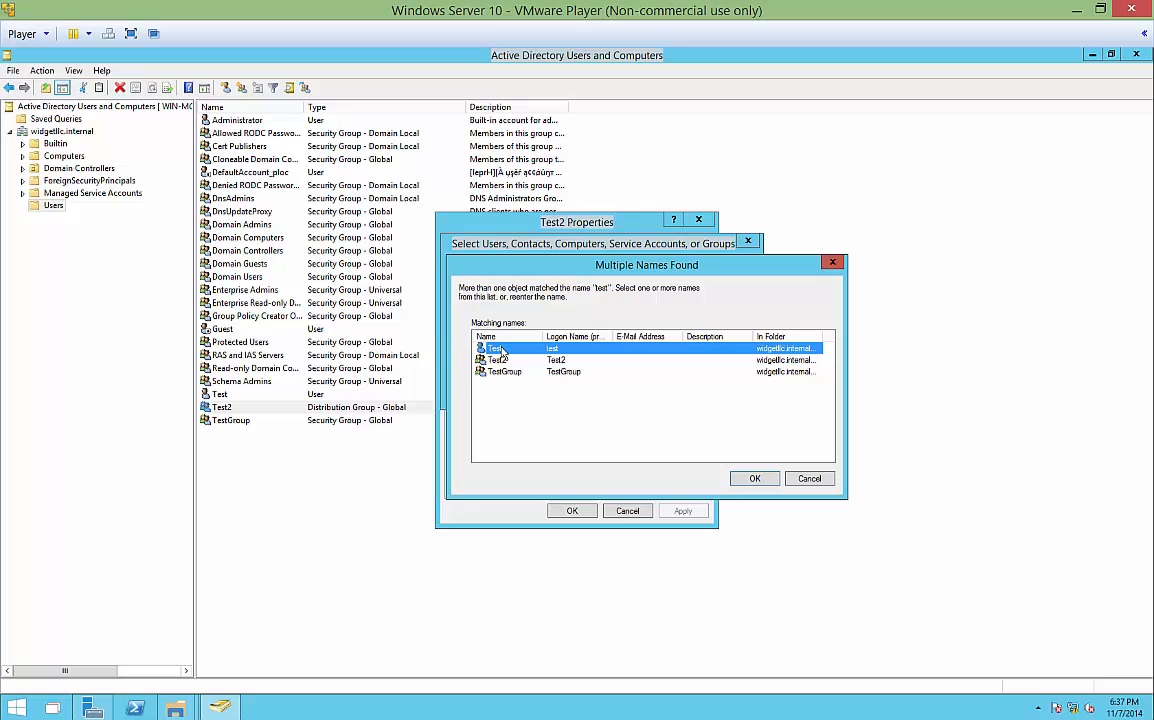
pyautogui.click(756, 478)
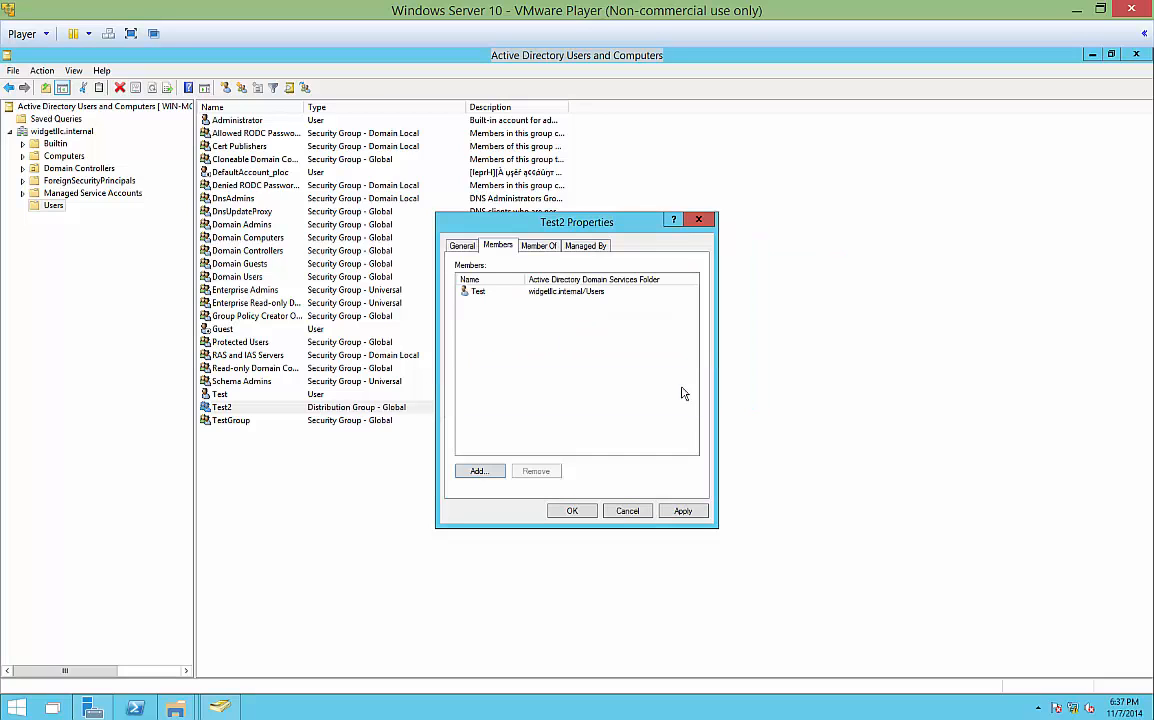
pyautogui.moveTo(620, 448)
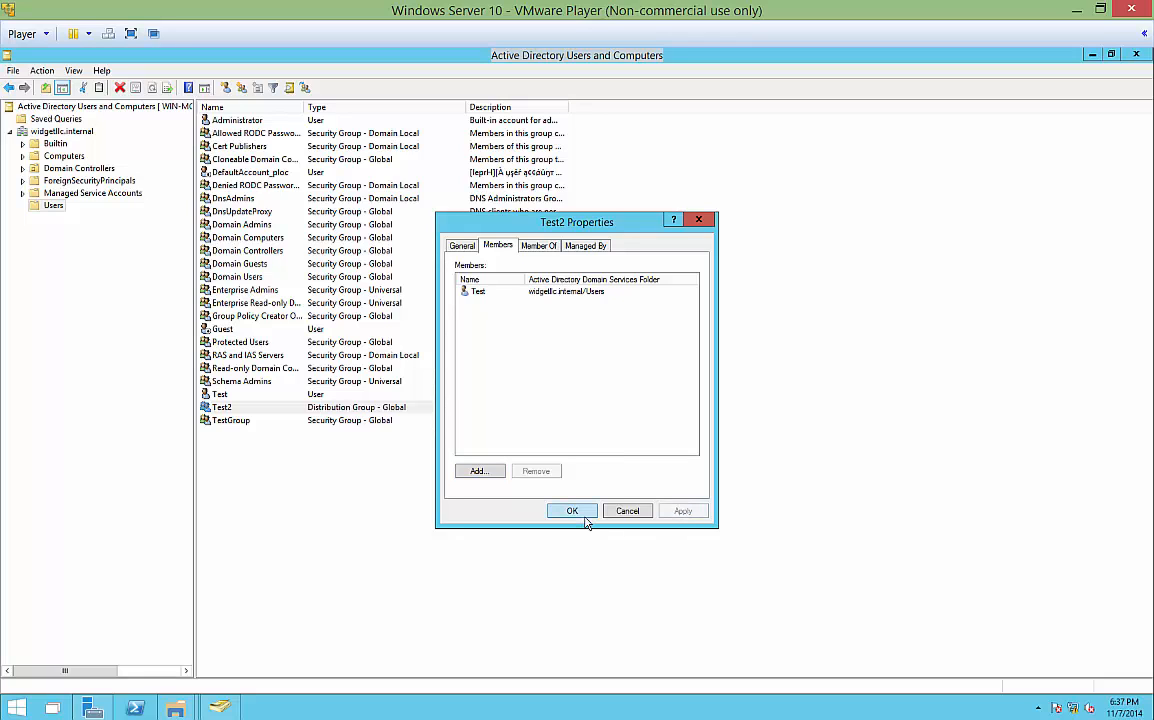
pyautogui.click(572, 510)
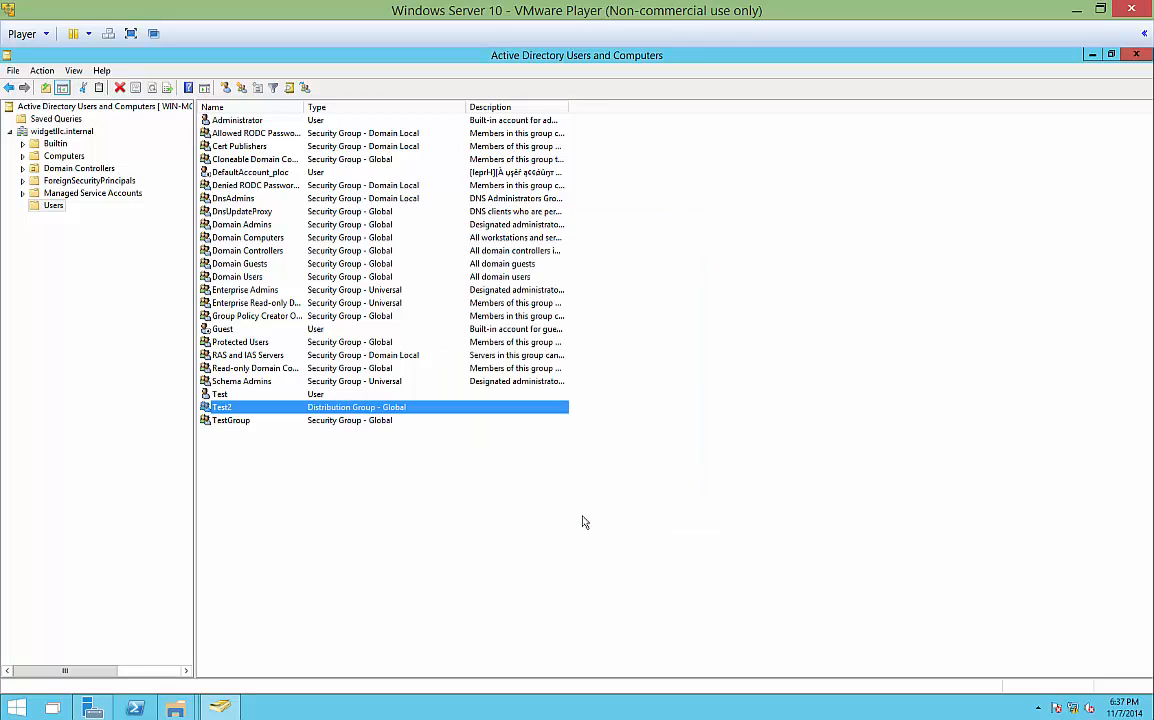
# Remove Test2 from user Test's Member Of list and save the change.
pyautogui.click(220, 394)
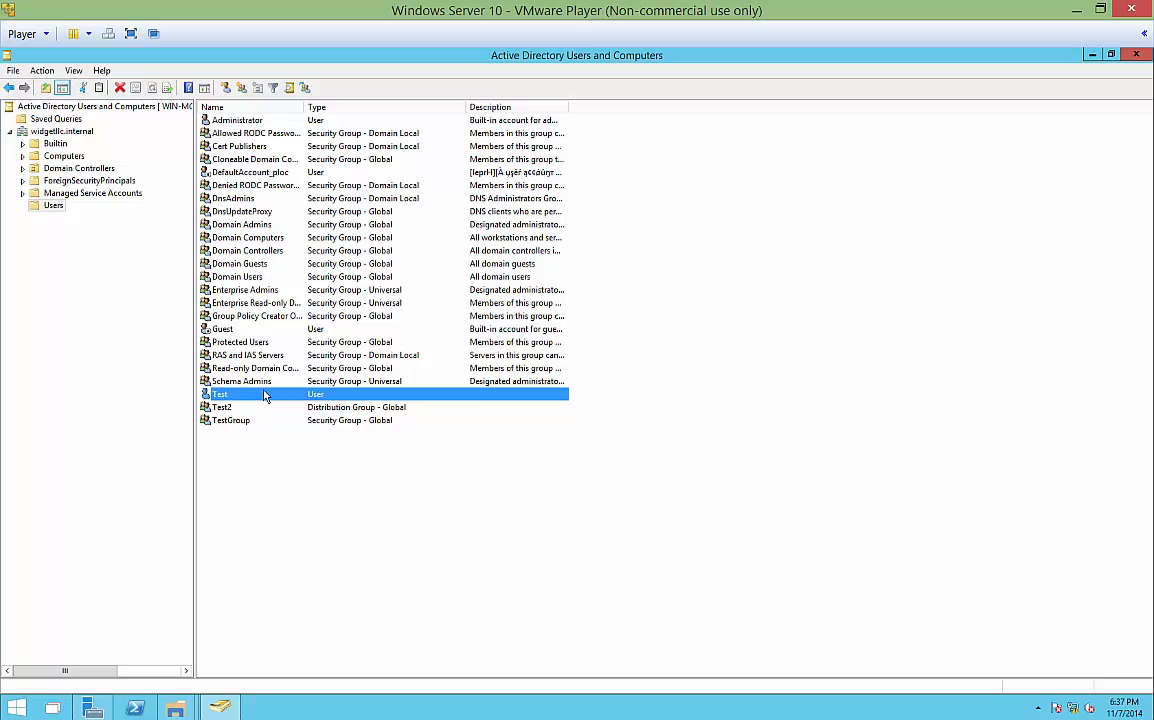
pyautogui.moveTo(268, 396)
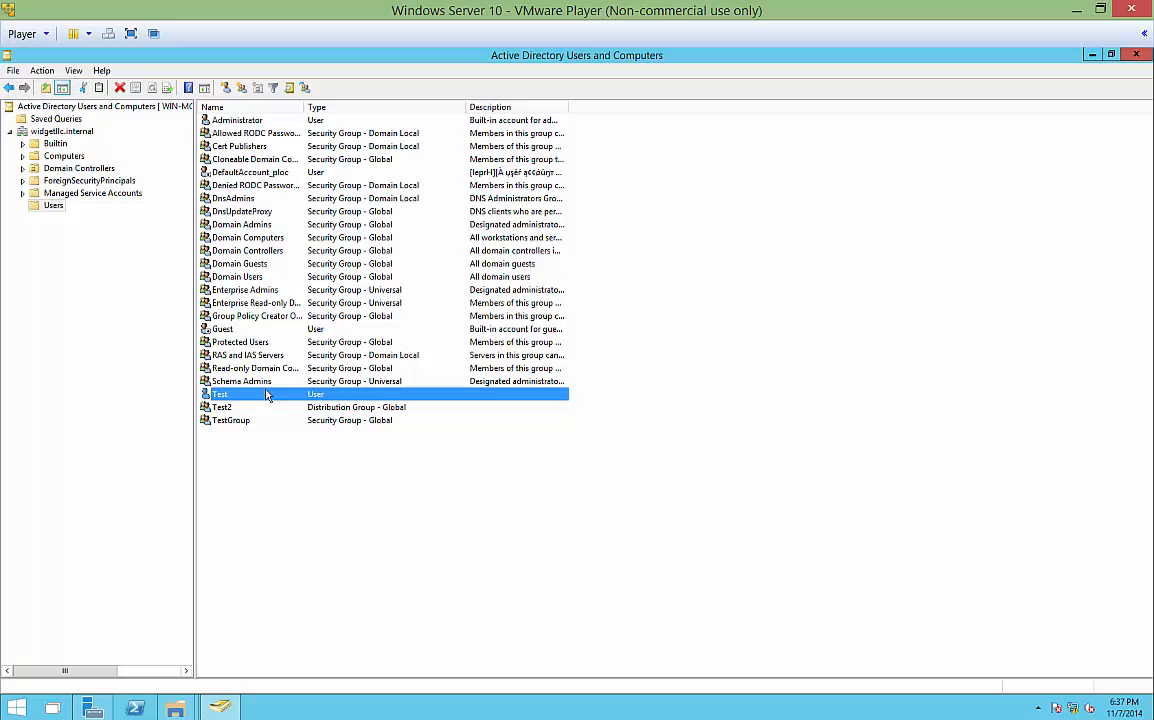
pyautogui.moveTo(318, 394)
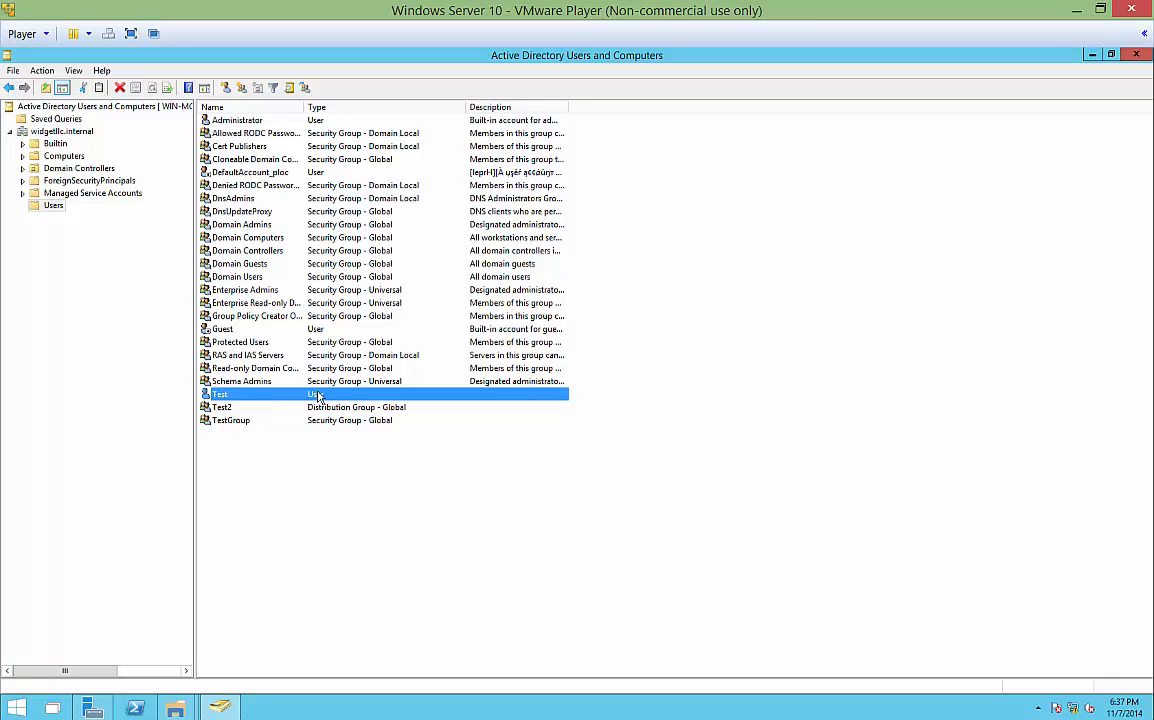
pyautogui.doubleClick(220, 394)
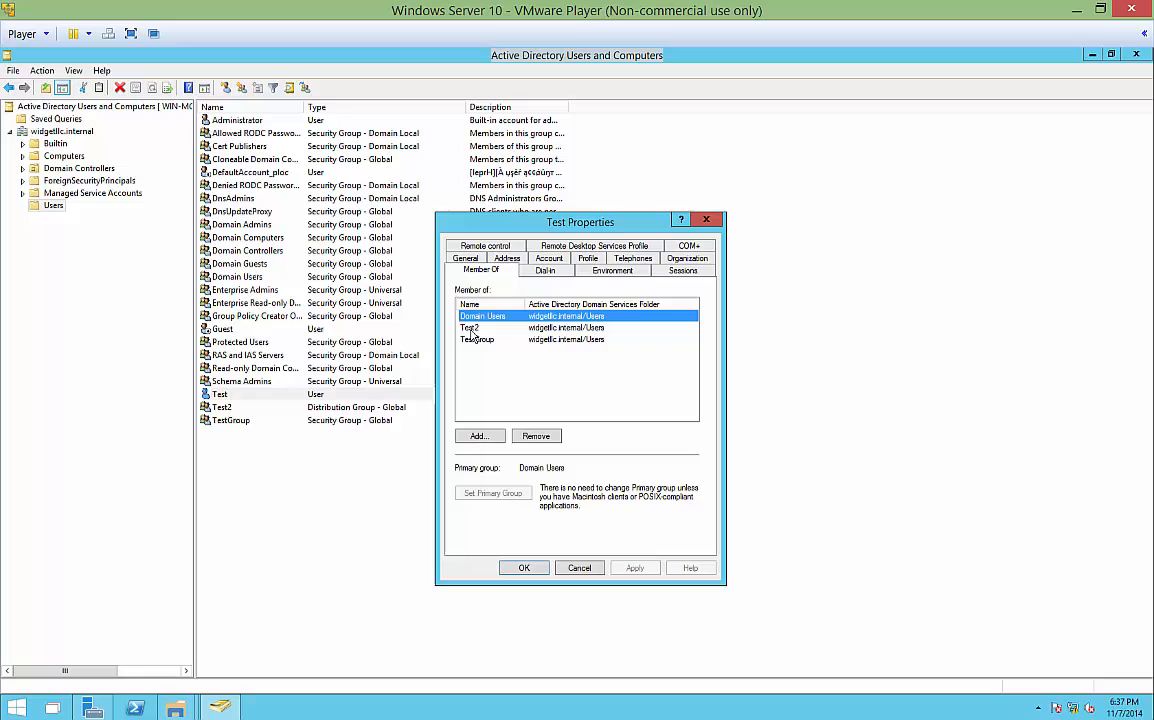
pyautogui.moveTo(472, 330)
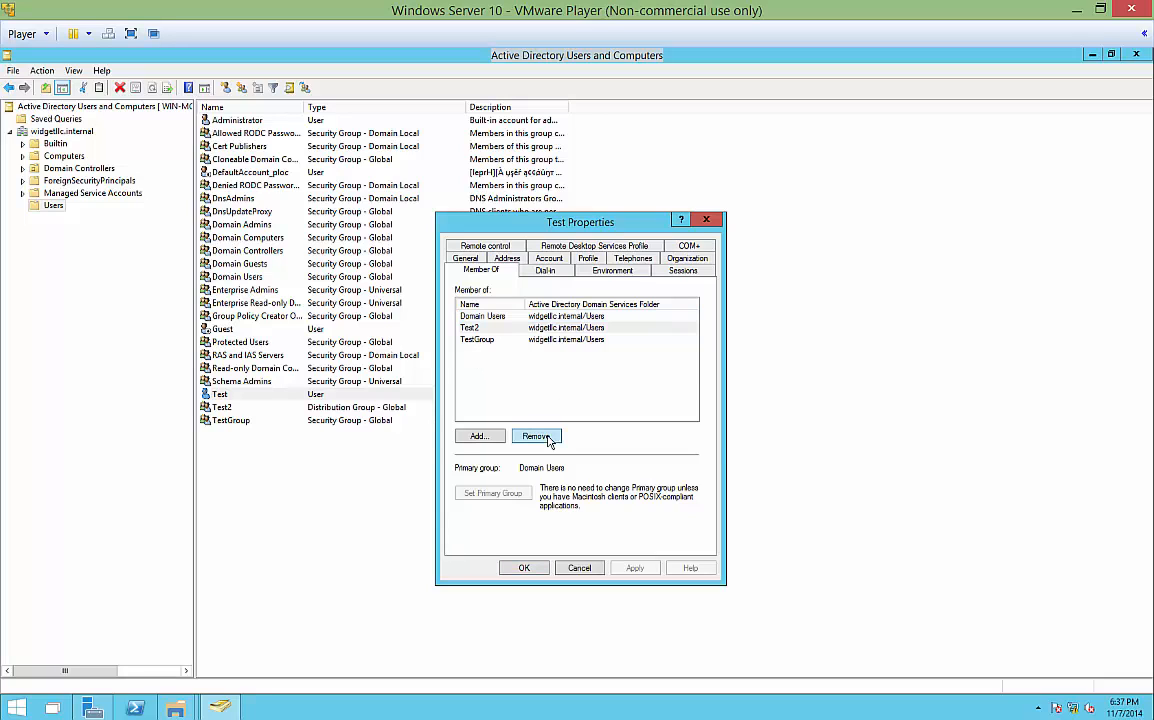
pyautogui.click(536, 436)
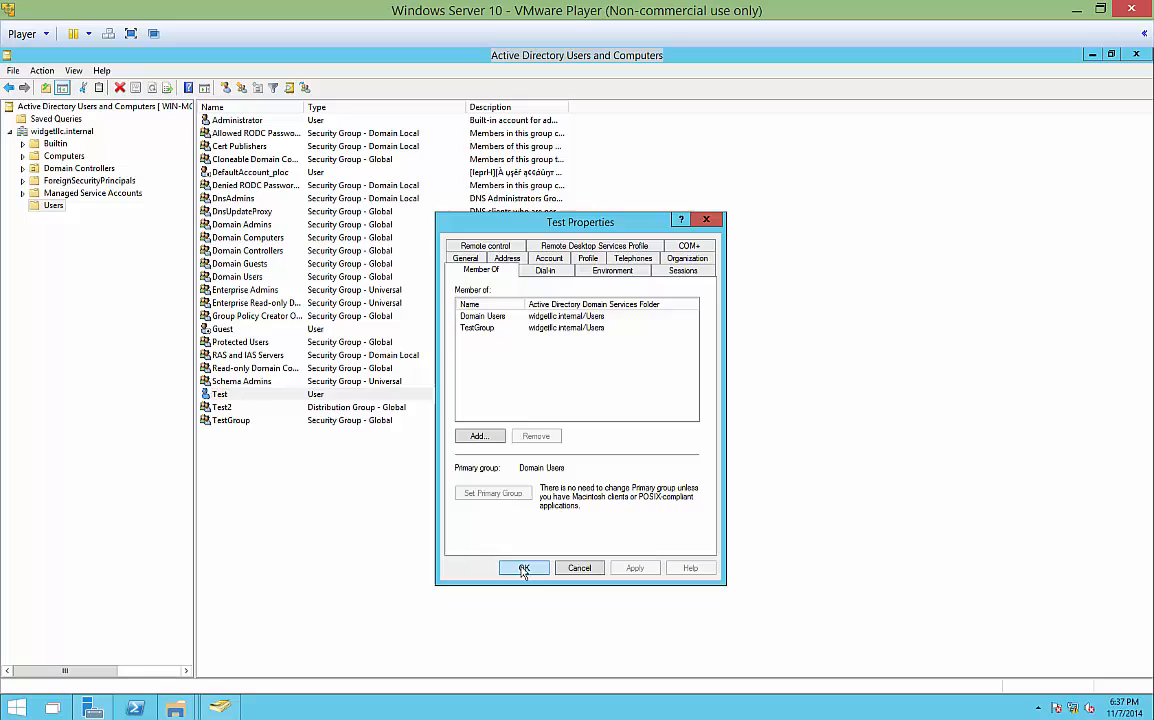
pyautogui.click(524, 568)
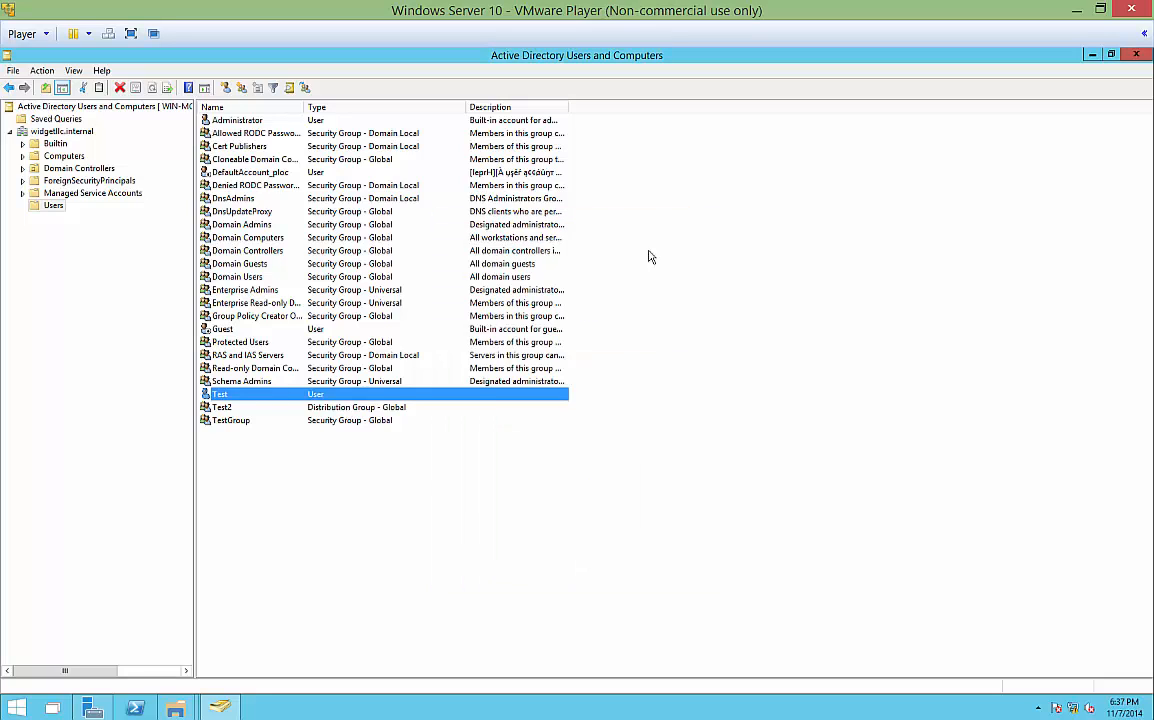